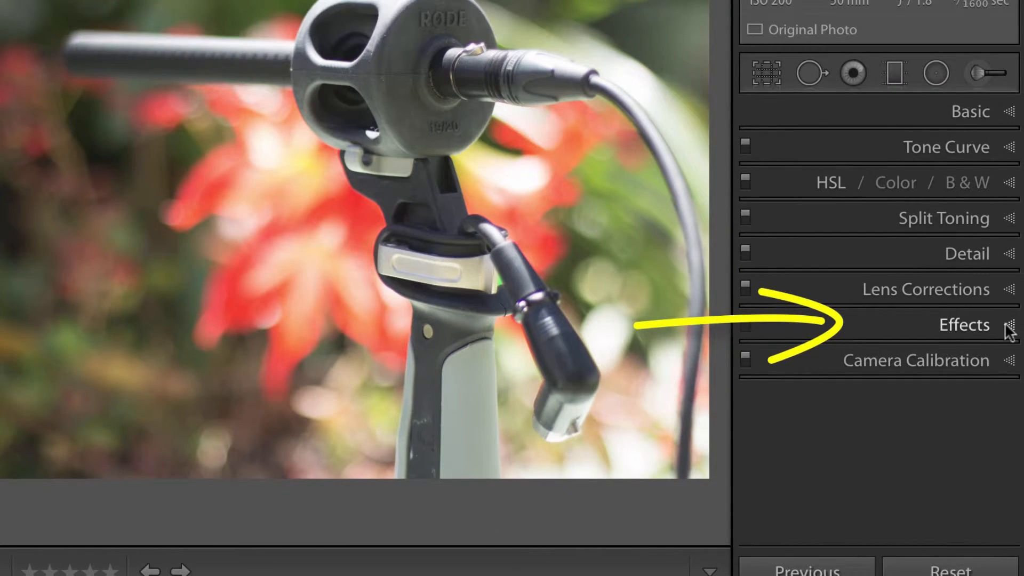
# Expand the Effects panel and raise Dehaze on the microphone photo to +35.
pyautogui.click(963, 325)
pyautogui.write('5')
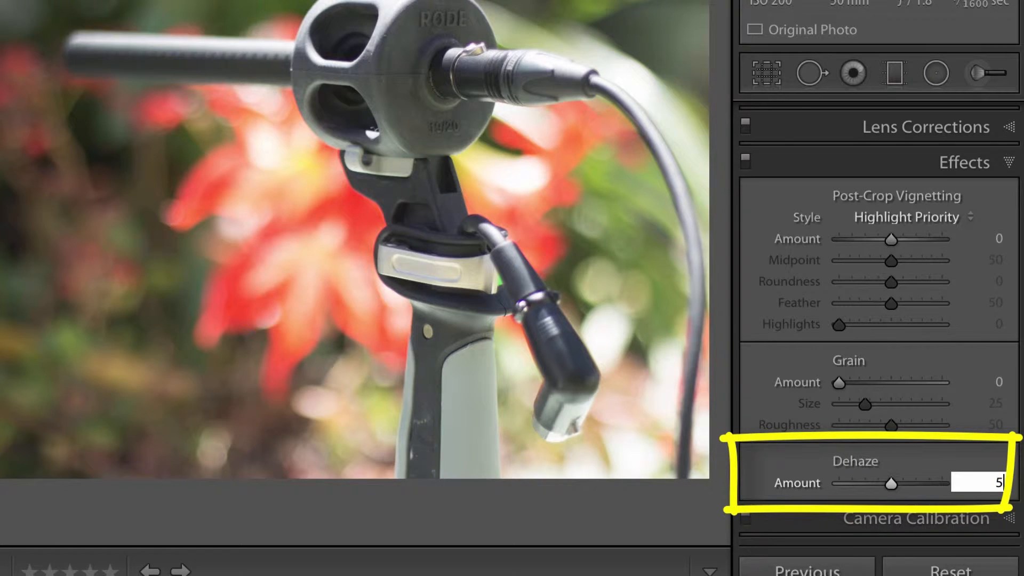
pyautogui.moveTo(891, 483); pyautogui.dragTo(916, 483)
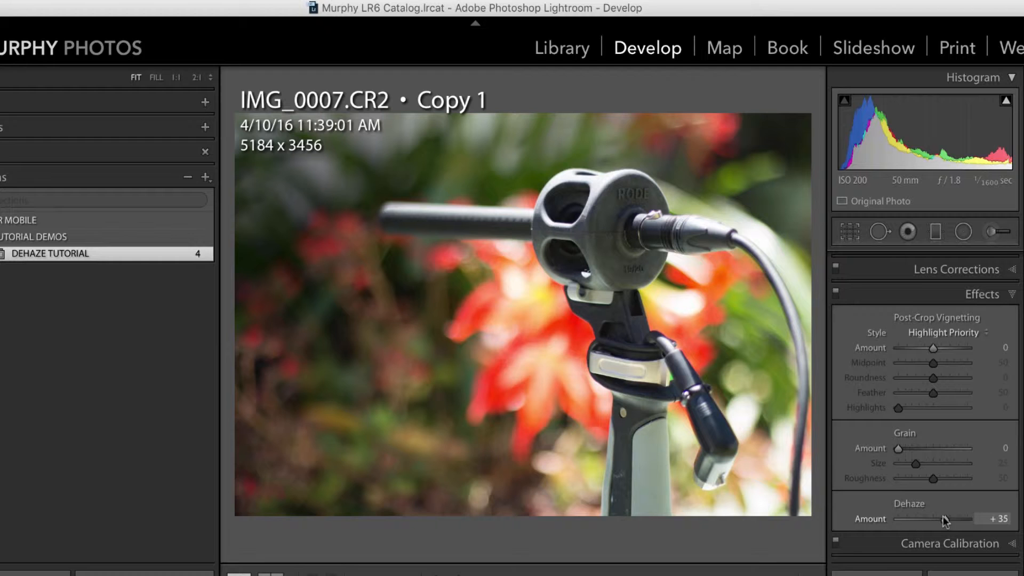
# Pull the microphone photo's Dehaze amount below zero to -67.
pyautogui.moveTo(948, 519); pyautogui.dragTo(924, 518)
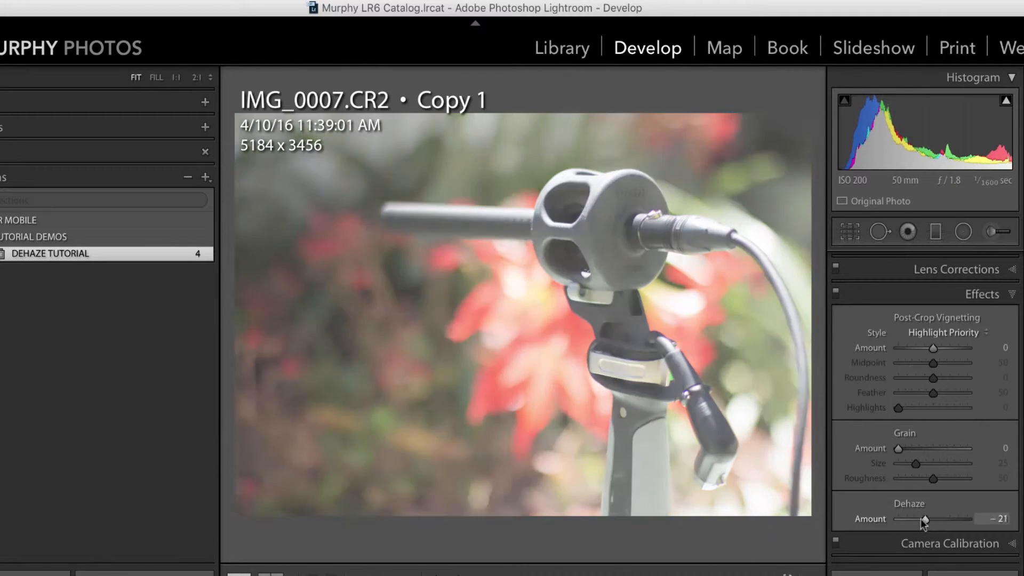
pyautogui.moveTo(925, 518); pyautogui.dragTo(913, 518)
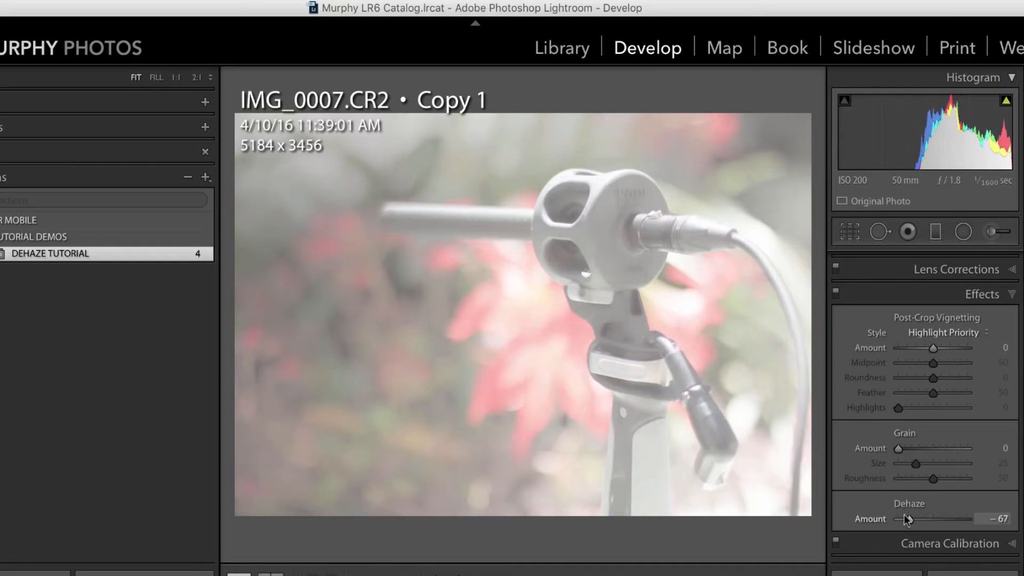
pyautogui.moveTo(903, 518); pyautogui.dragTo(913, 519)
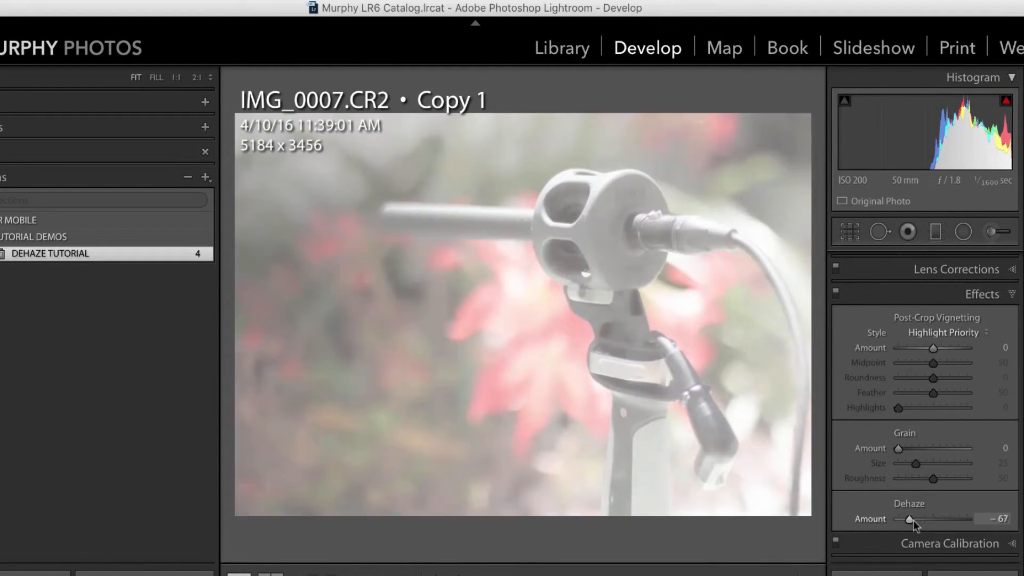
pyautogui.moveTo(913, 519); pyautogui.dragTo(973, 519)
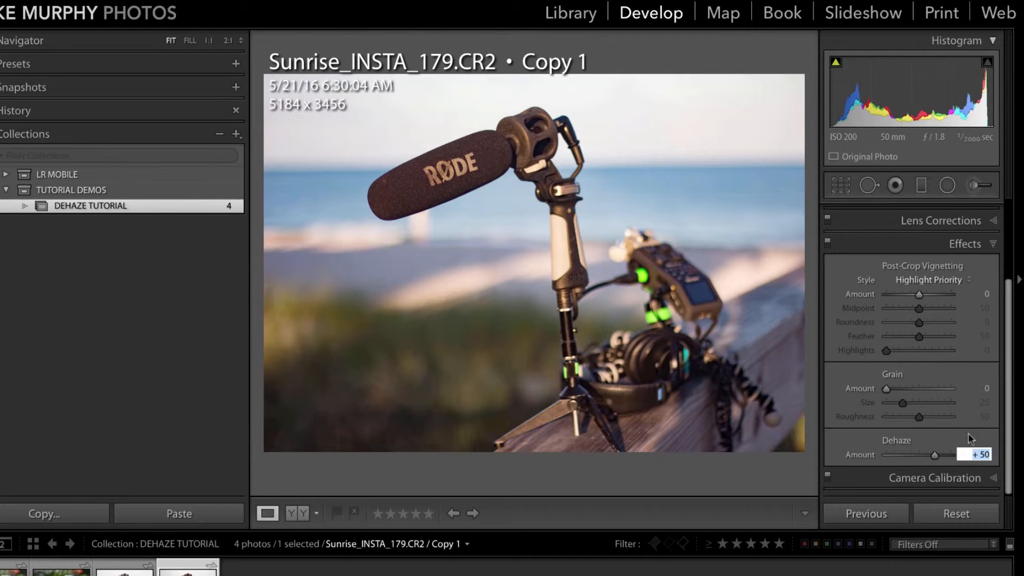
# Set Dehaze on Sunrise_INSTA_179.CR2 to +50, then back to +44.
pyautogui.moveTo(935, 454); pyautogui.dragTo(933, 454)
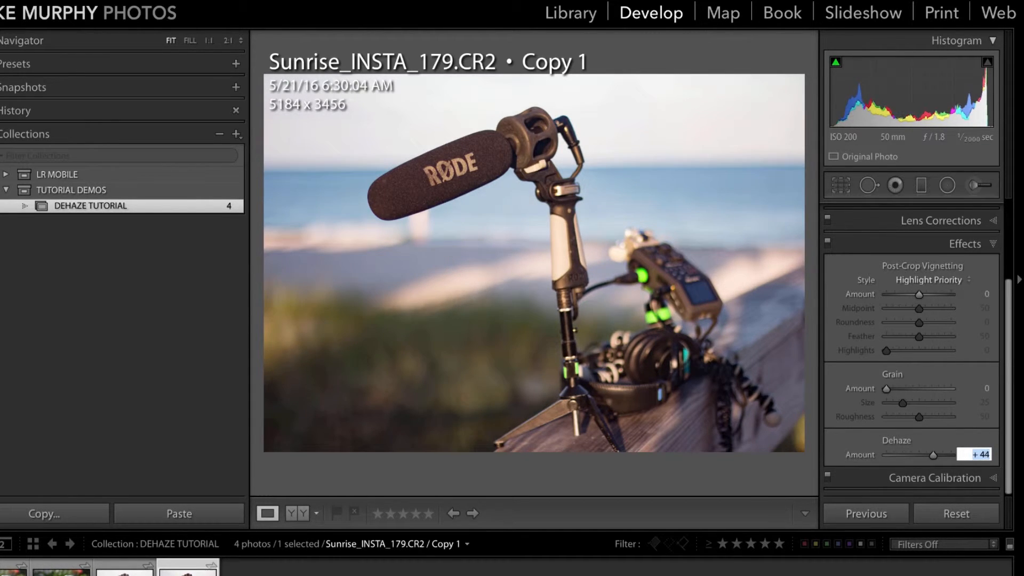
pyautogui.moveTo(934, 453); pyautogui.dragTo(931, 454)
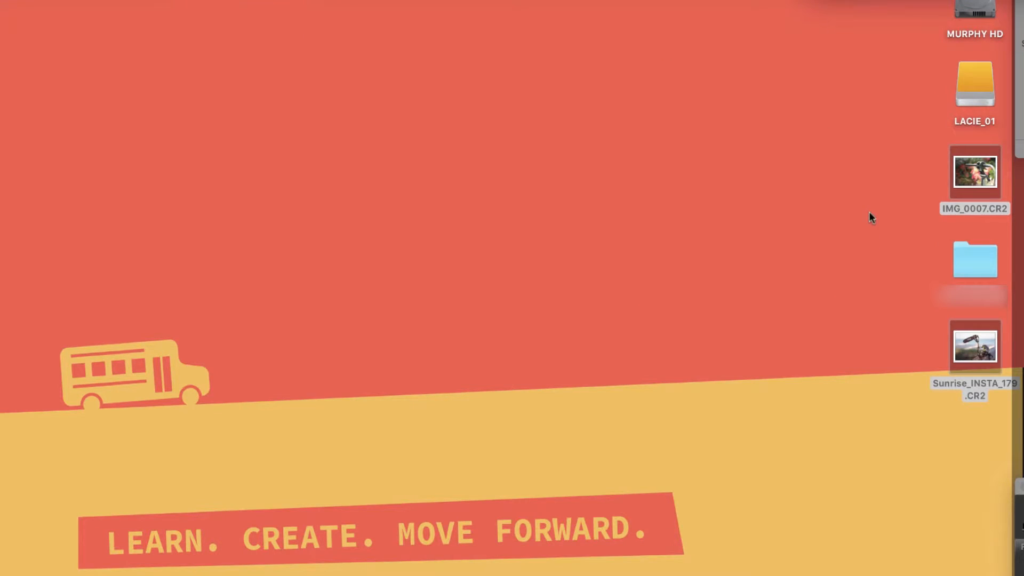
# Select IMG_0007.CR2 and Sunrise_INSTA_179.CR2 and open both in Camera Raw.
pyautogui.click(974, 172)
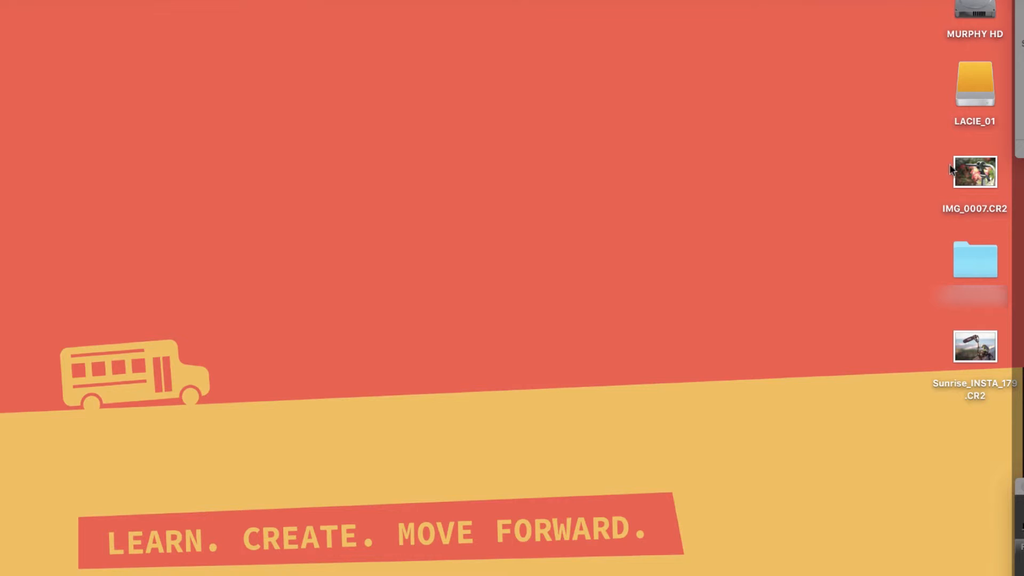
pyautogui.click(974, 172)
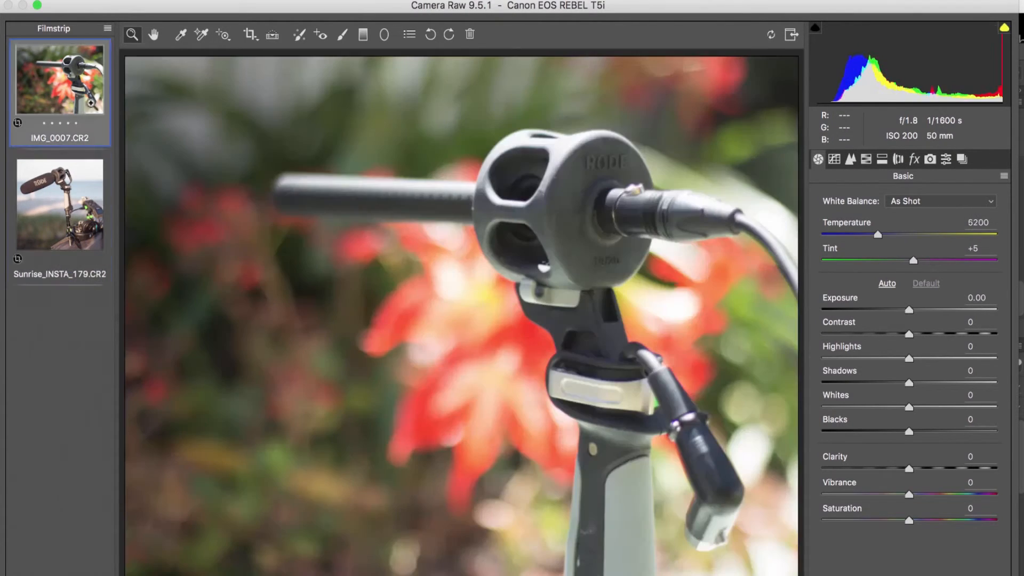
pyautogui.click(850, 159)
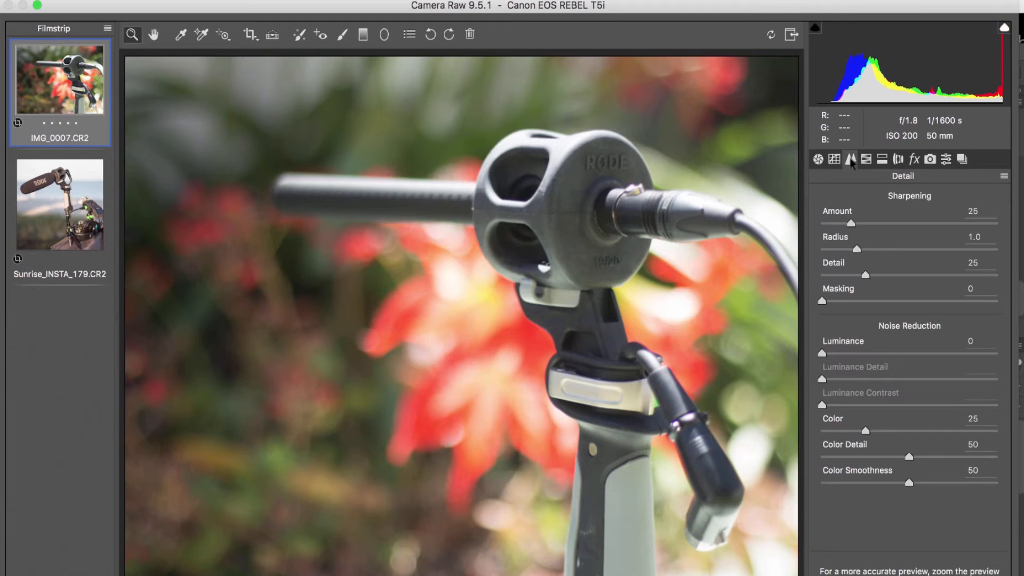
pyautogui.click(850, 159)
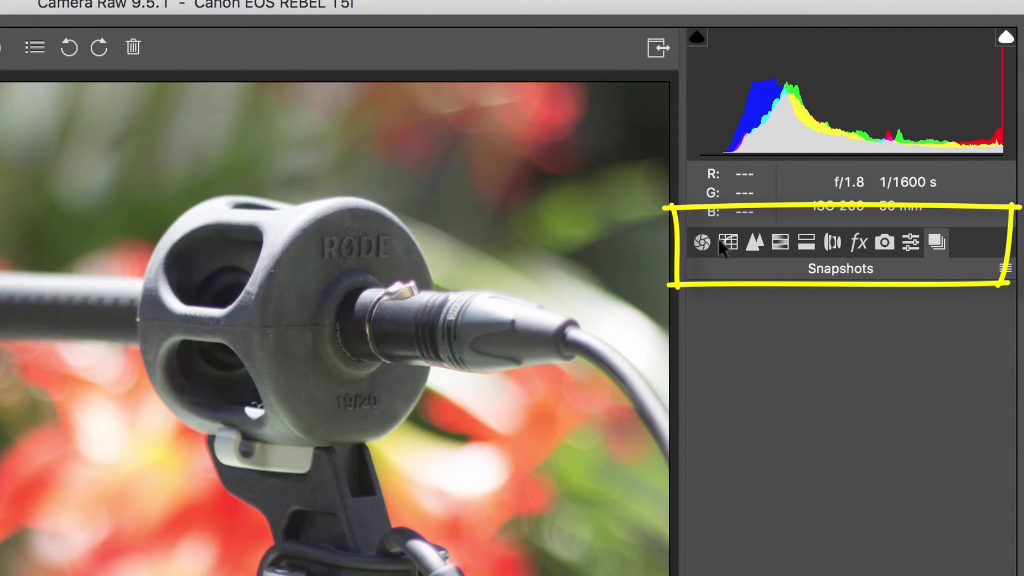
pyautogui.click(832, 243)
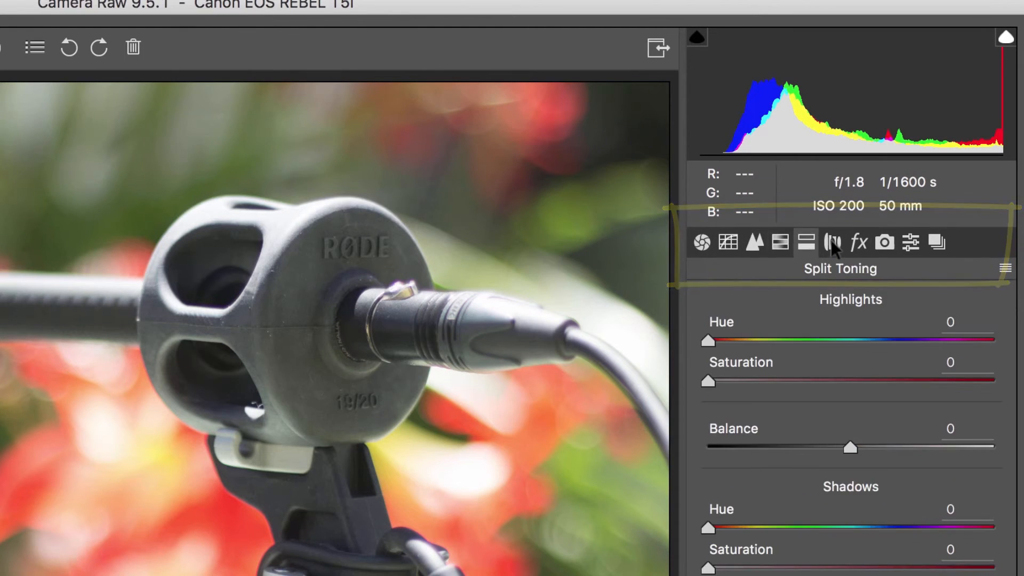
pyautogui.click(883, 243)
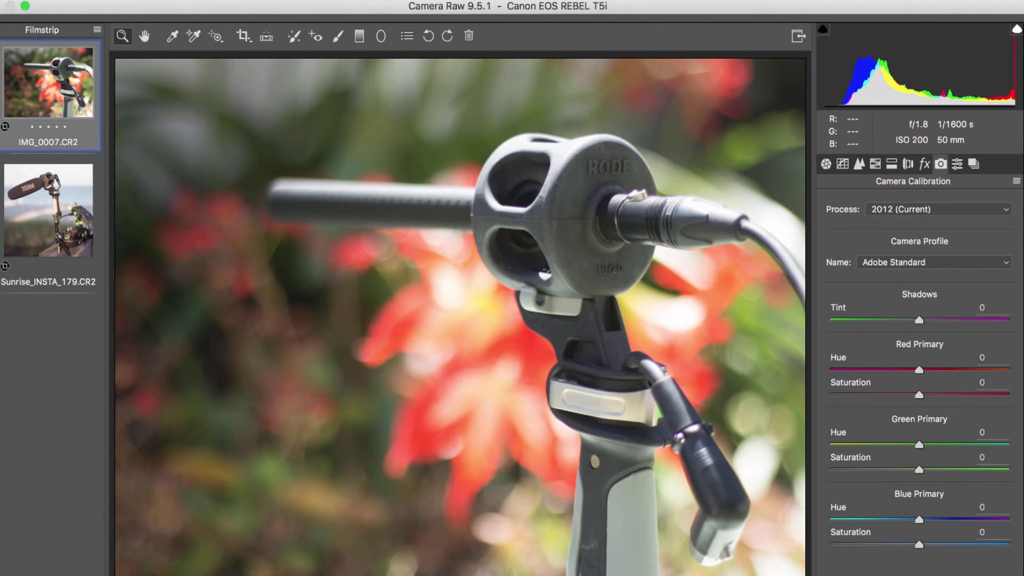
pyautogui.moveTo(340, 6)
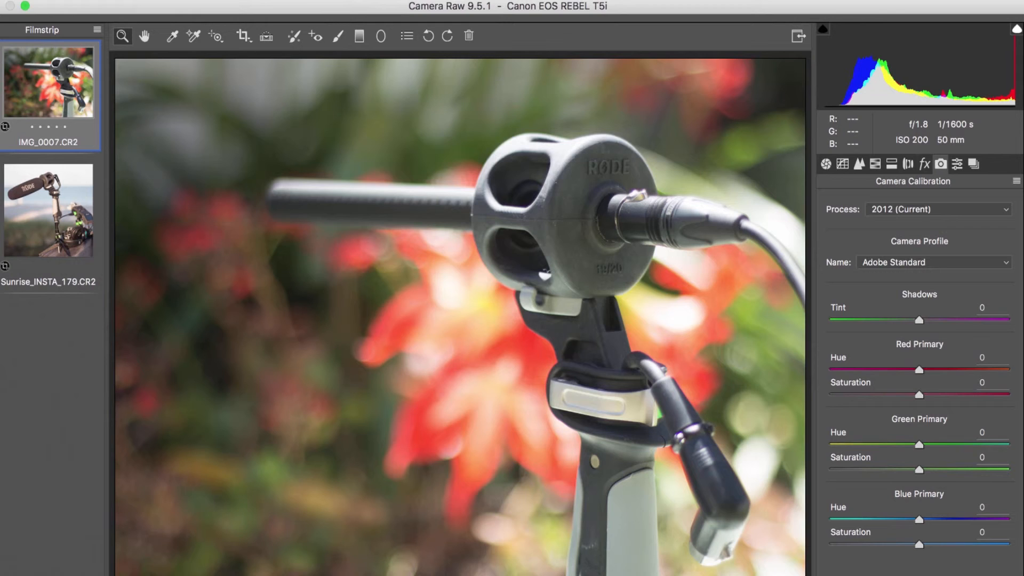
pyautogui.moveTo(356, 235)
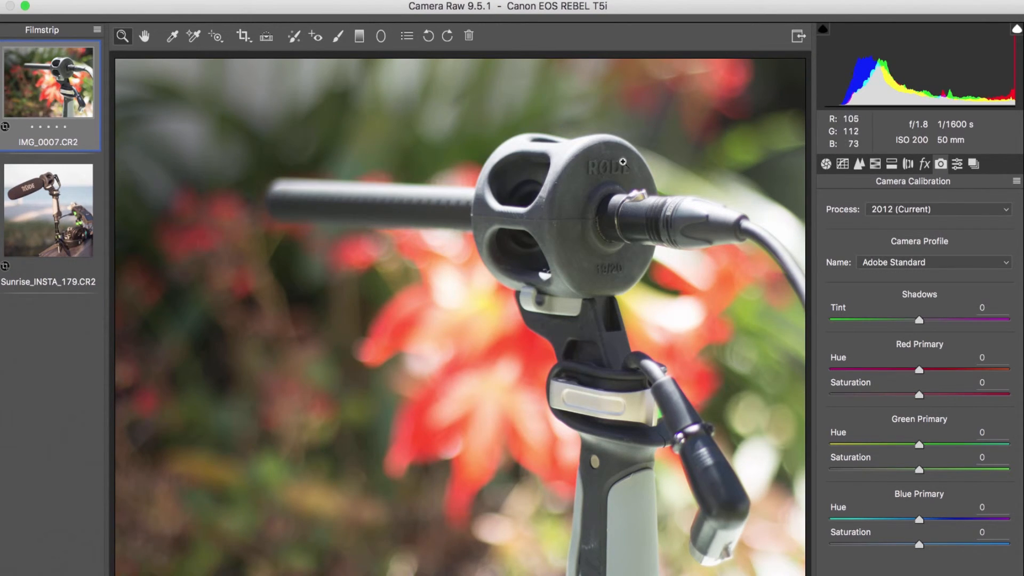
pyautogui.click(826, 163)
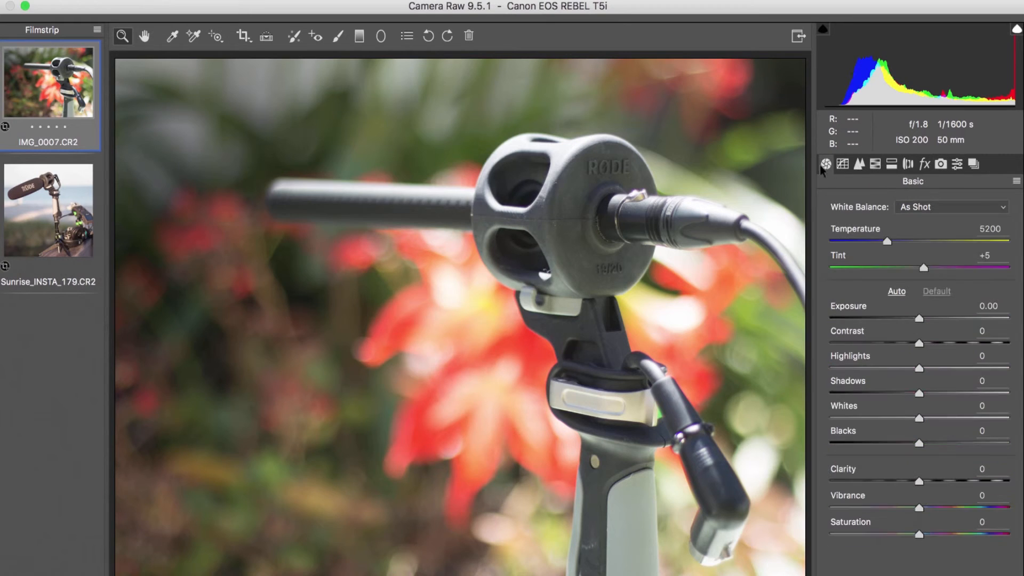
pyautogui.click(951, 206)
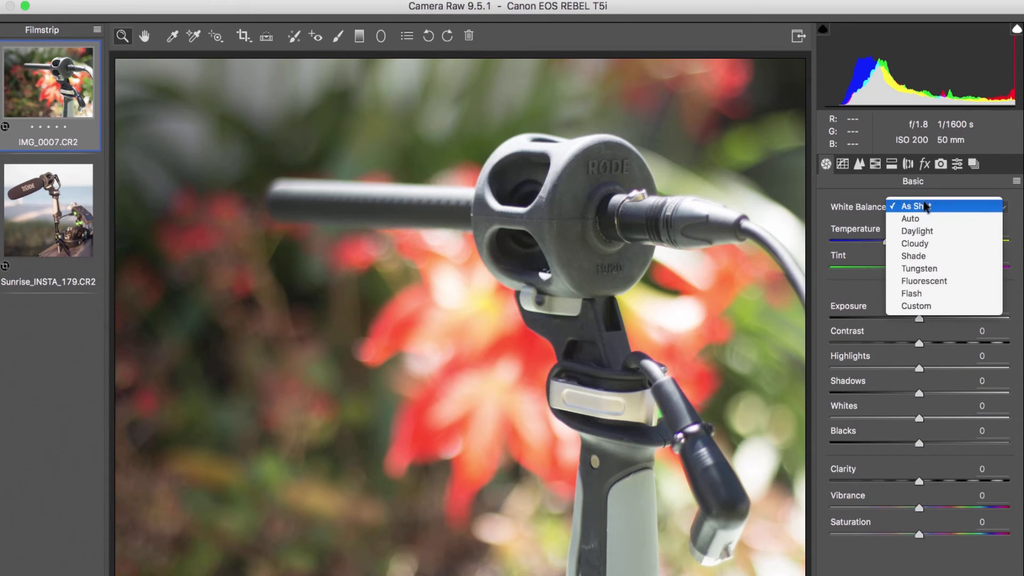
pyautogui.moveTo(919, 268)
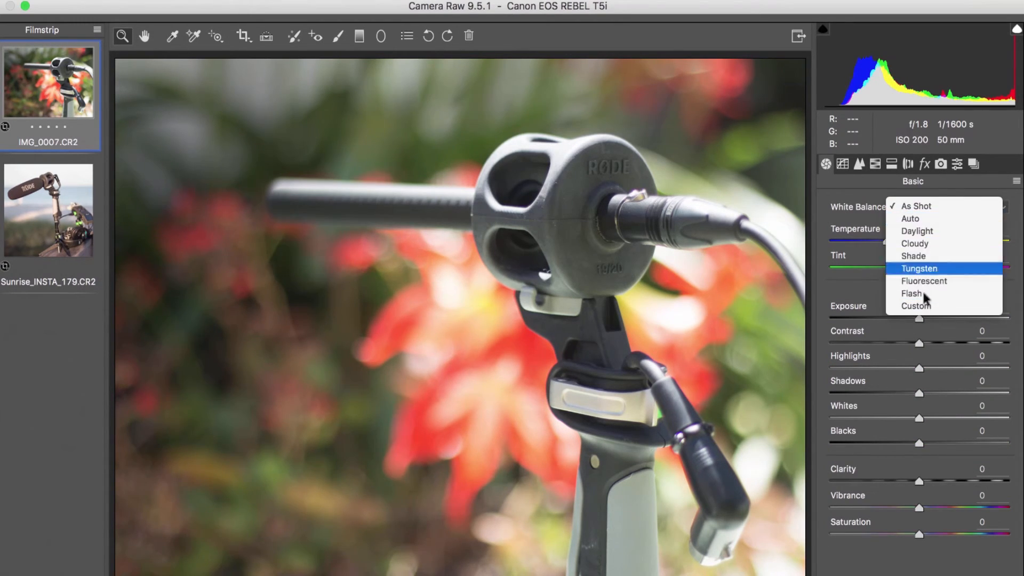
pyautogui.moveTo(918, 230)
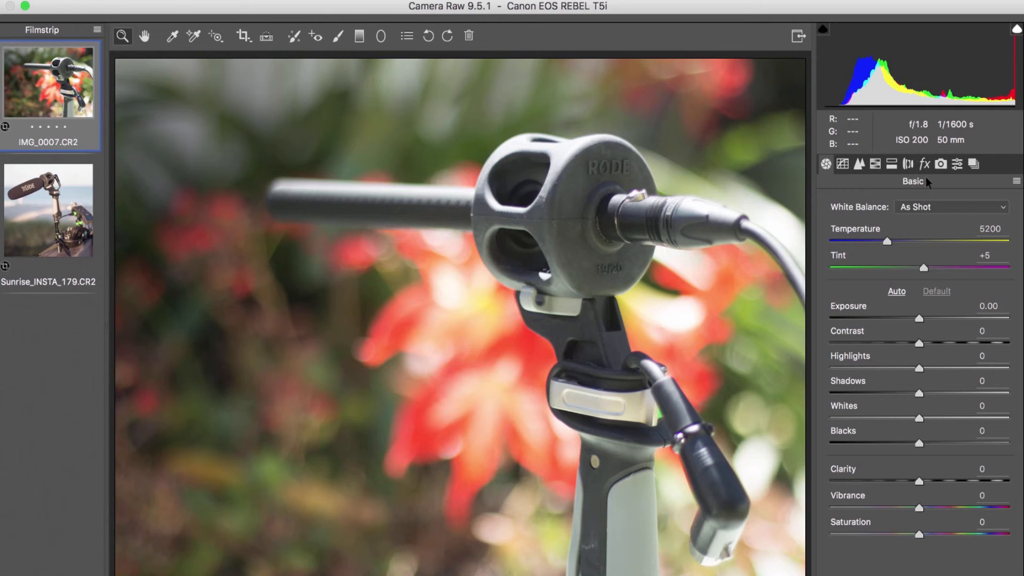
pyautogui.click(922, 164)
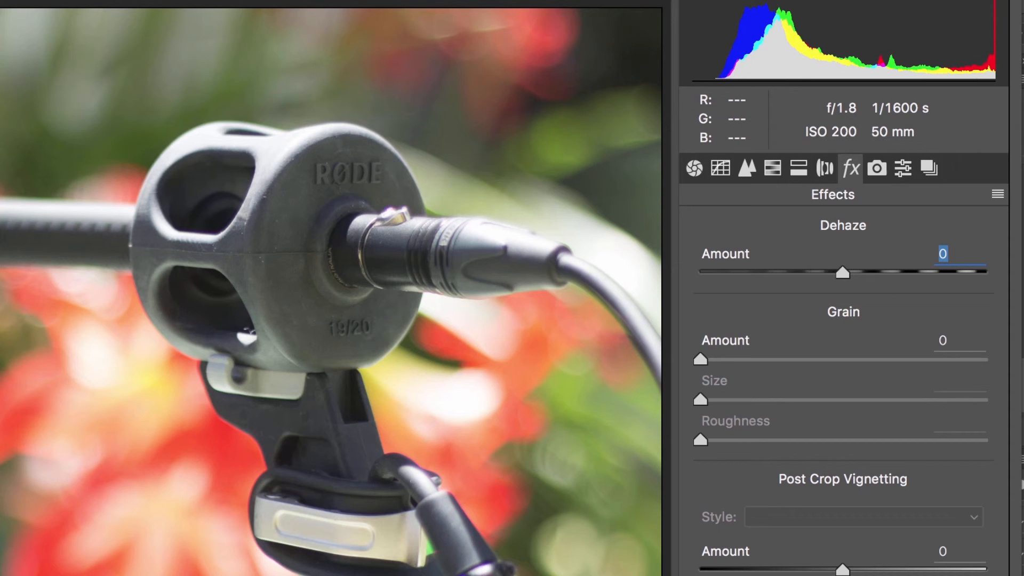
# Set Camera Raw Dehaze to 50, then +35, and toggle the before/after preview.
pyautogui.moveTo(843, 272); pyautogui.dragTo(913, 273)
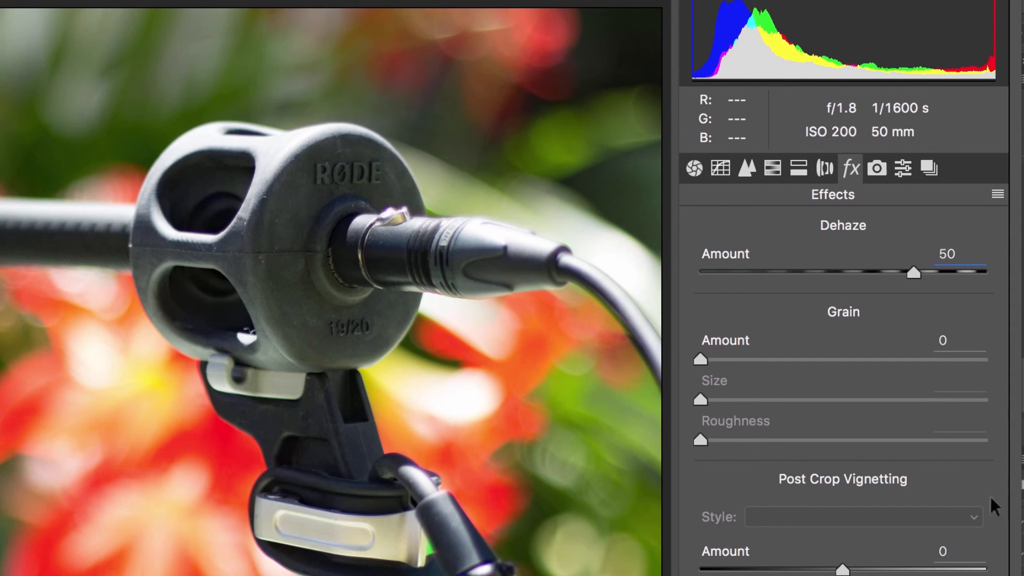
pyautogui.moveTo(913, 273); pyautogui.dragTo(874, 237)
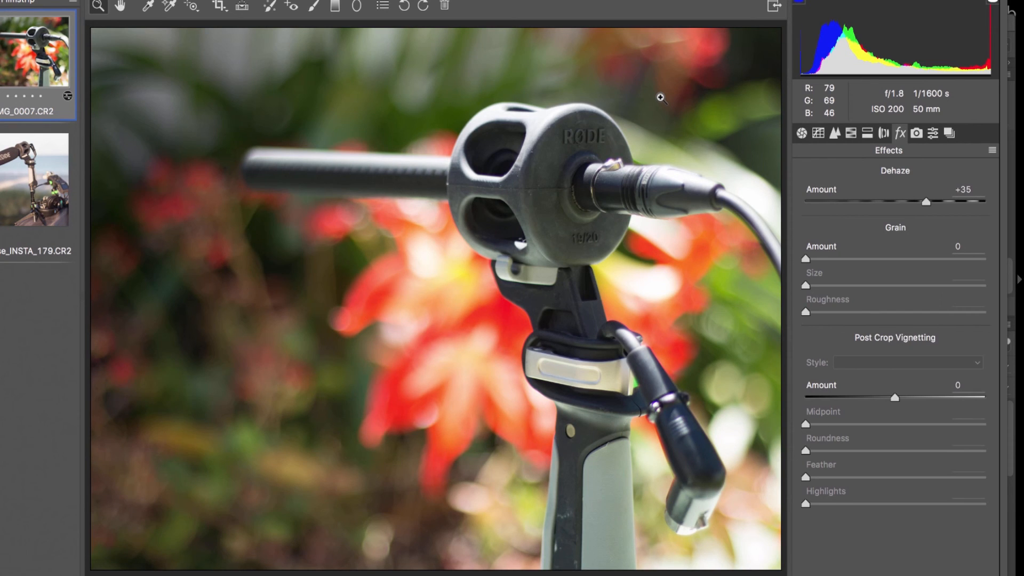
pyautogui.press('p')
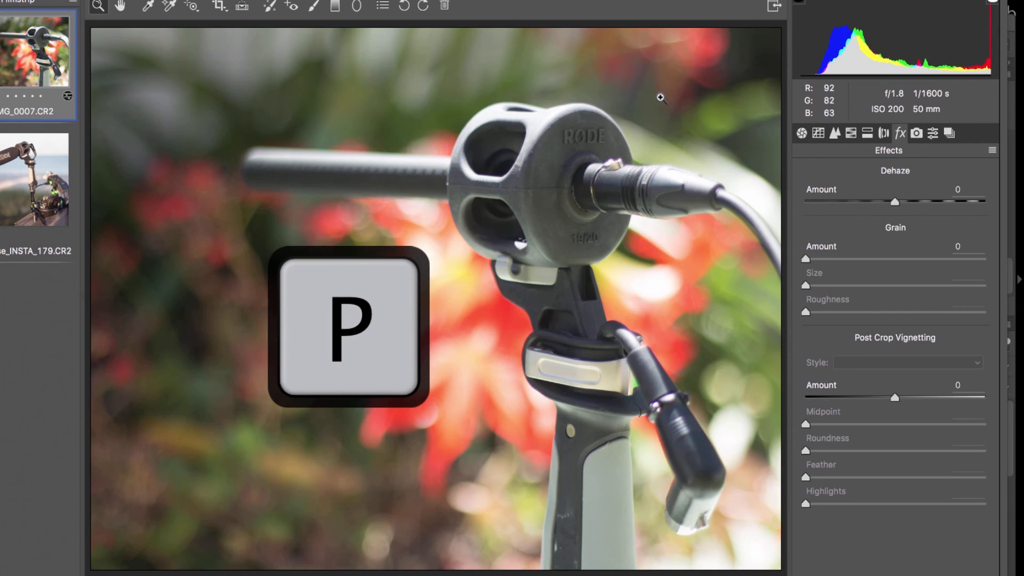